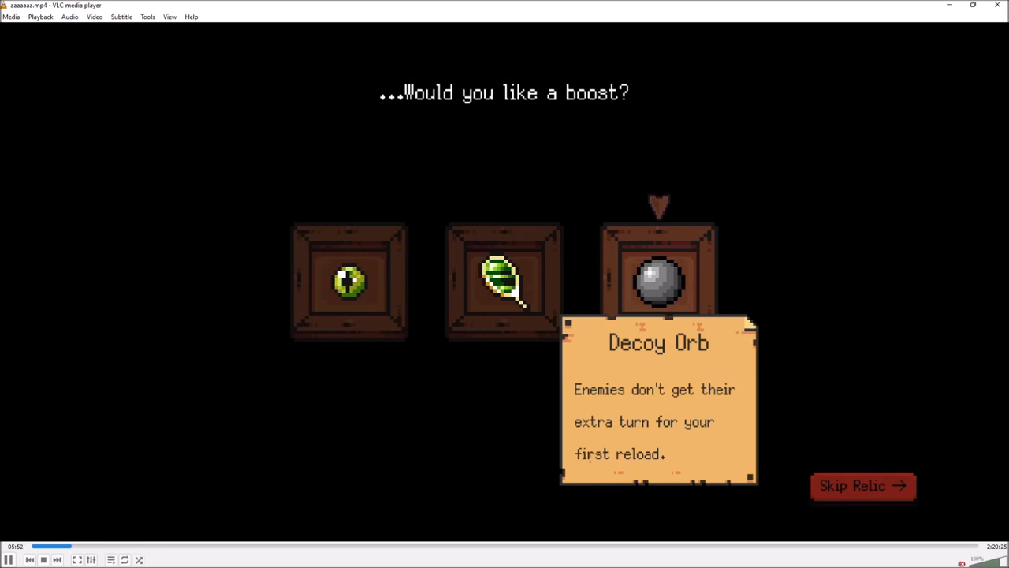
{"action": "mouse_move", "coordinate": [187, 288]}
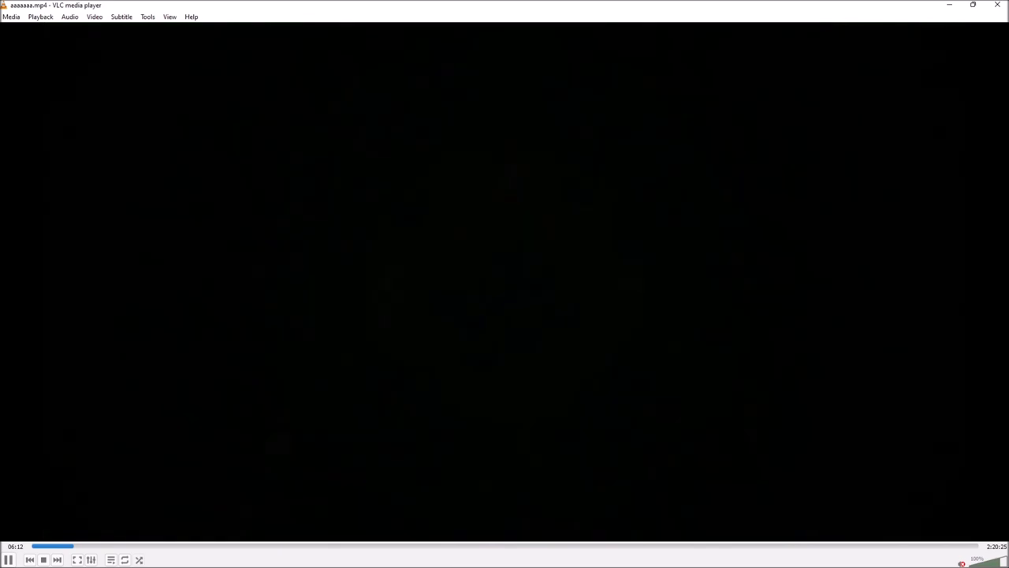
{"action": "left_click", "coordinate": [11, 559]}
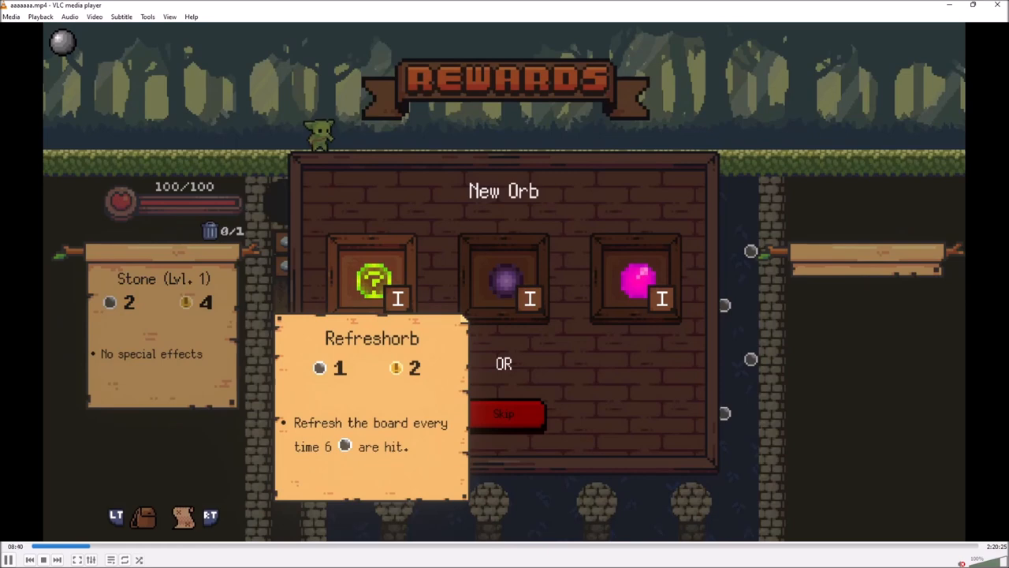
{"action": "mouse_move", "coordinate": [504, 280]}
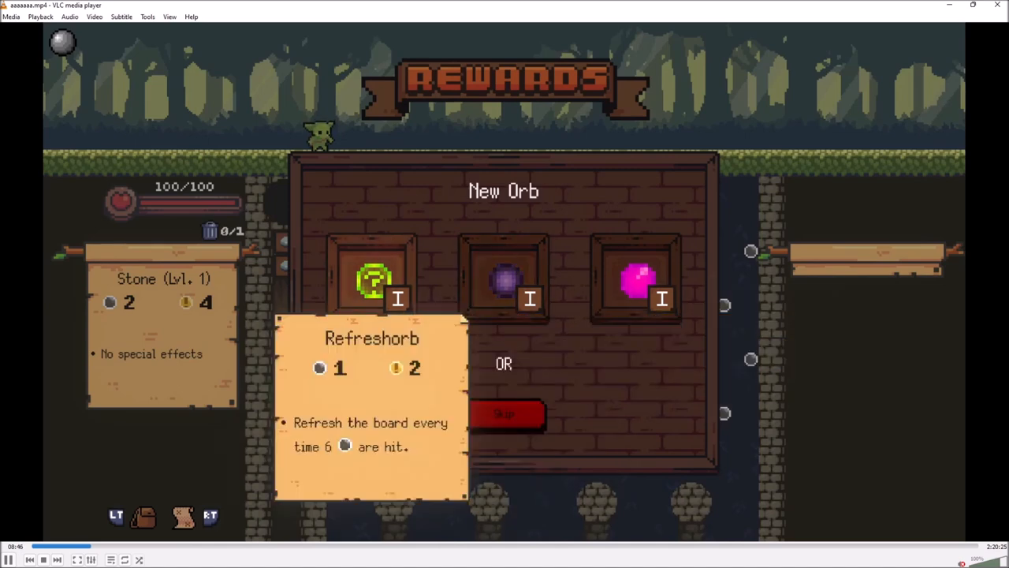
{"action": "mouse_move", "coordinate": [504, 283]}
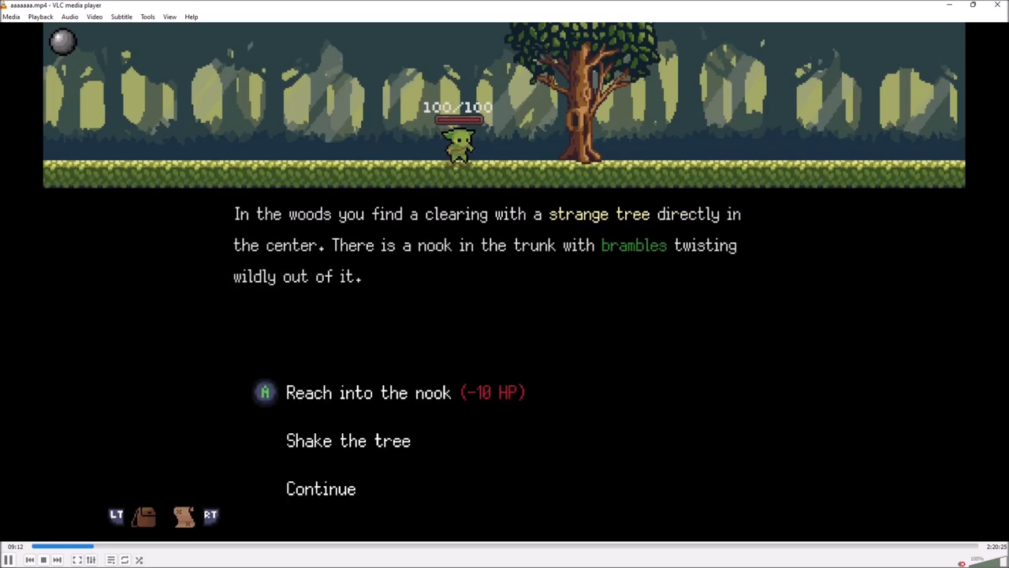
- Play the Peglin footage on until the orb bag shows three stones and Refreshorb
{"action": "key", "text": "Down"}
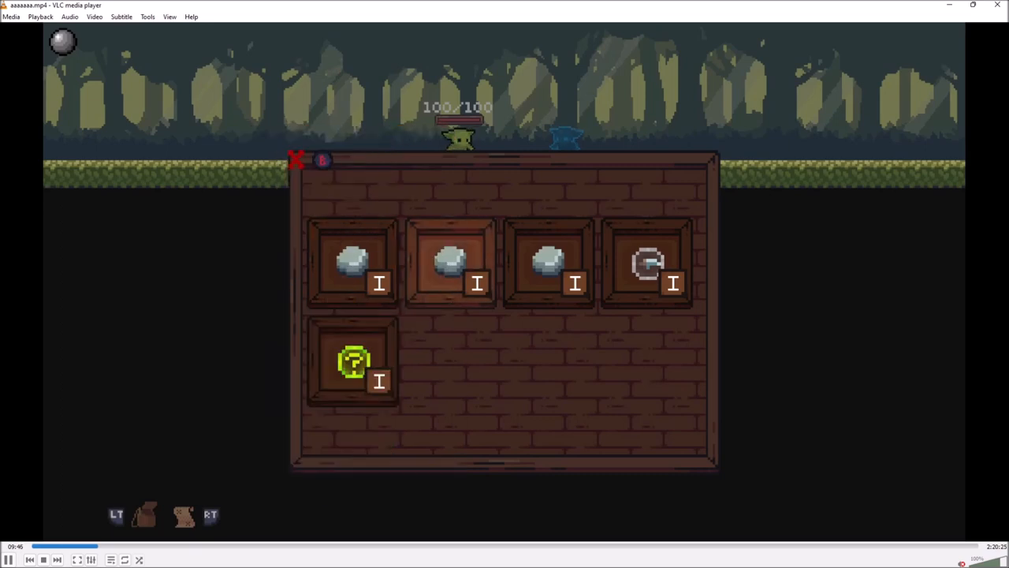
- Play the footage on until the Bomb Baton relic offer with Skip and Add appears
{"action": "left_click", "coordinate": [353, 361]}
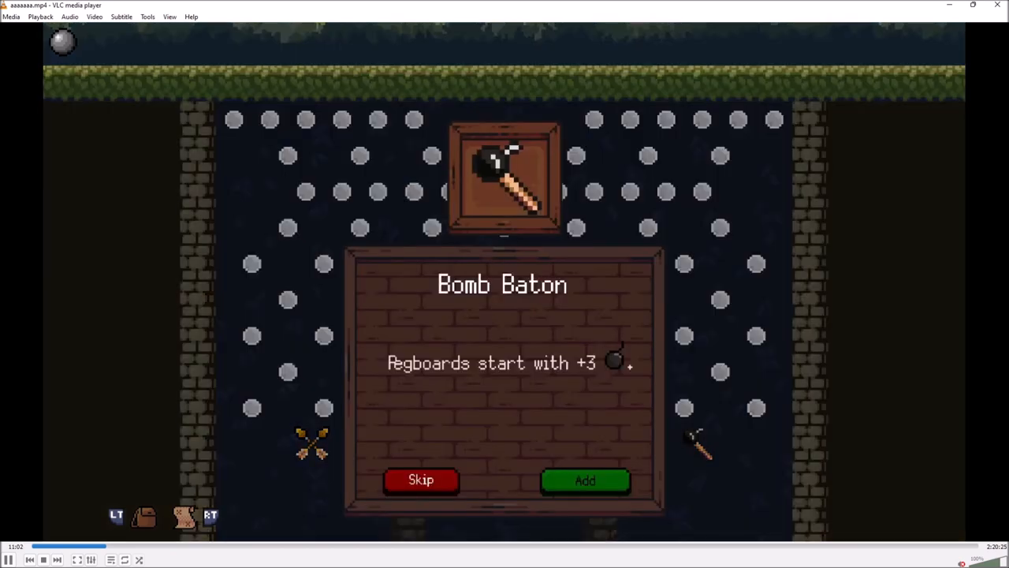
{"action": "left_click", "coordinate": [585, 480]}
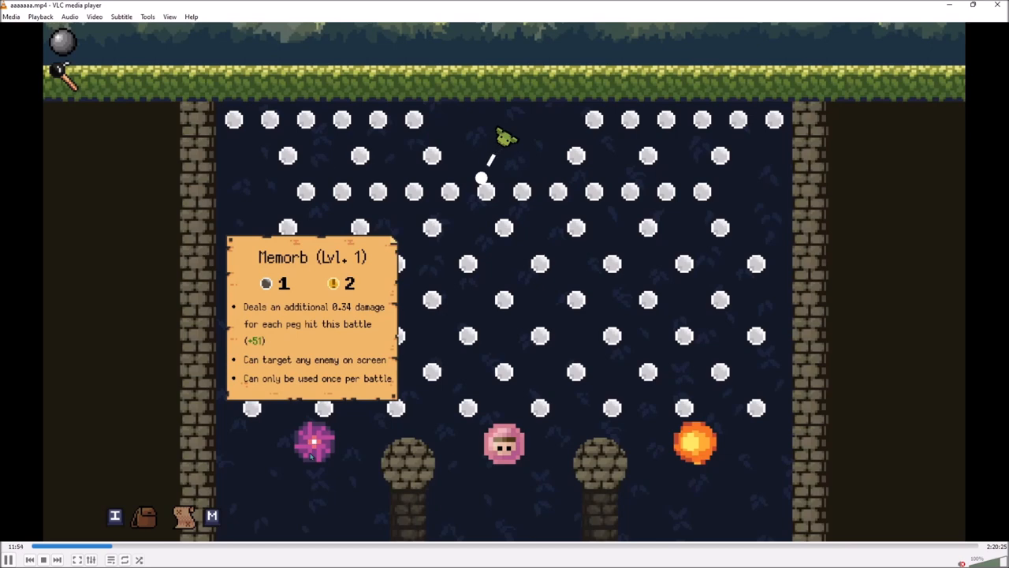
{"action": "mouse_move", "coordinate": [283, 481]}
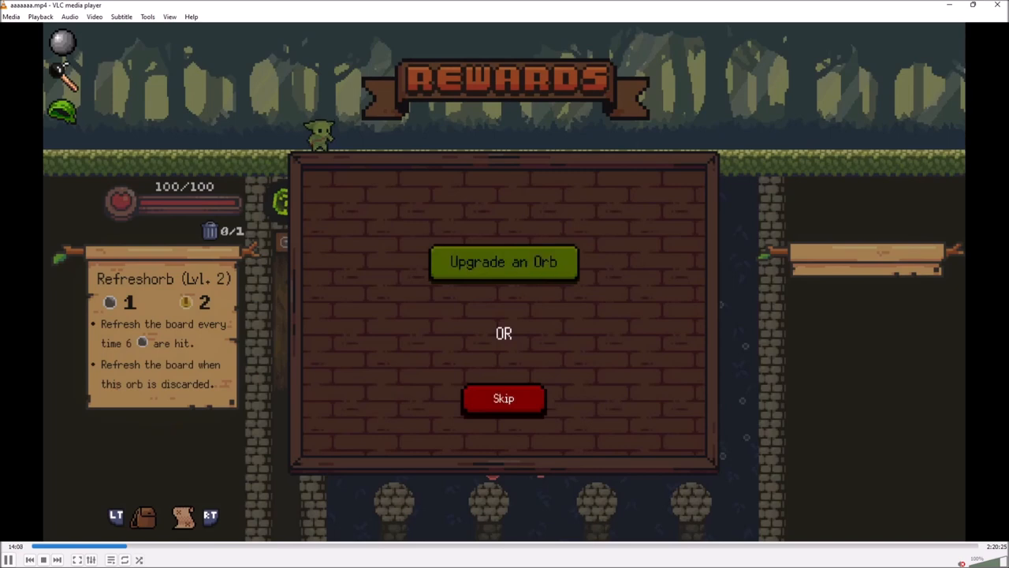
{"action": "left_click", "coordinate": [503, 398]}
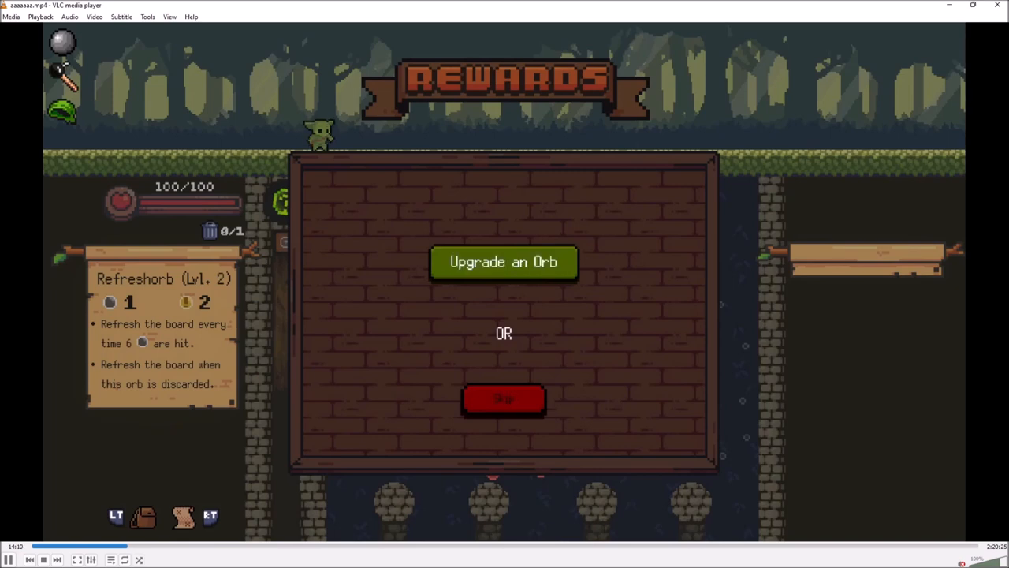
{"action": "left_click", "coordinate": [503, 261]}
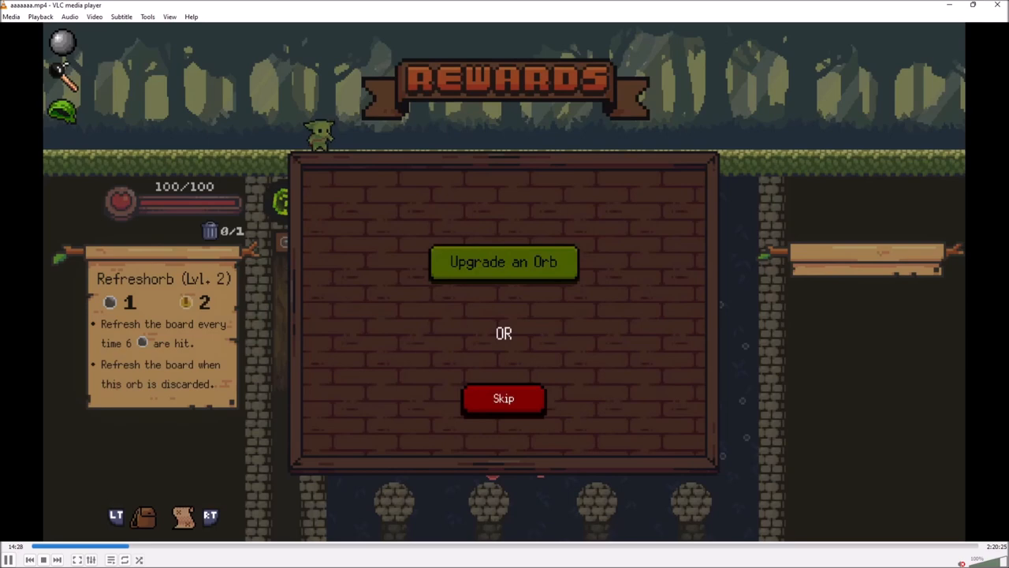
- Play the footage past the orb collection to Refreshorb's upgrade comparison at about 14:46
{"action": "left_click", "coordinate": [503, 262]}
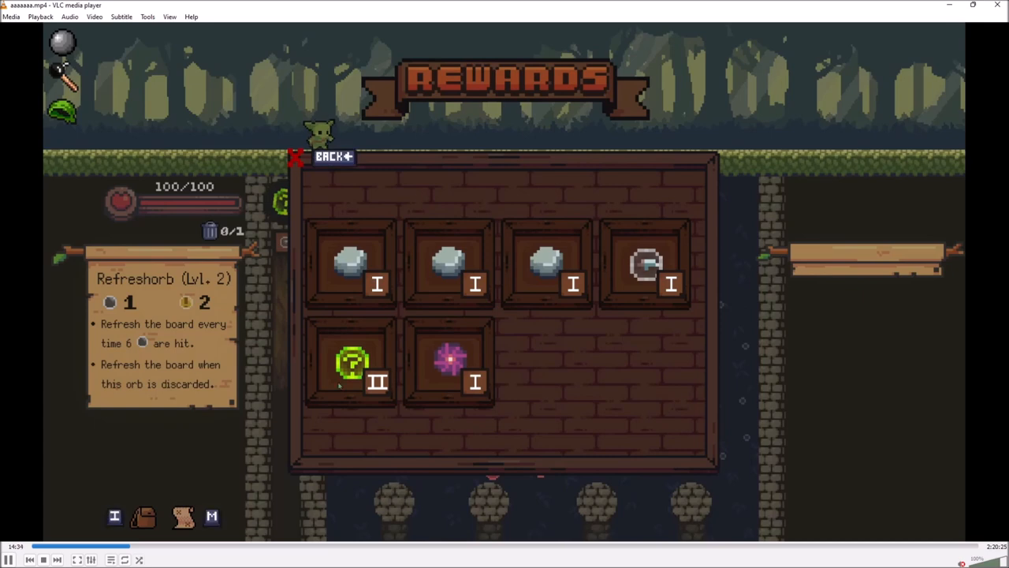
{"action": "left_click", "coordinate": [351, 361]}
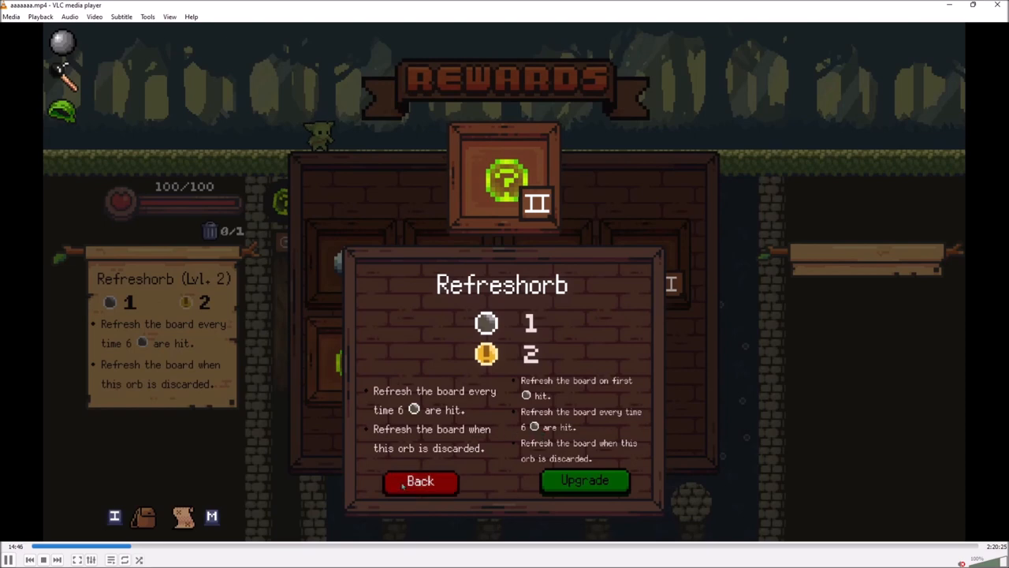
- Play past the Memorb upgrade comparison to the new pegboard with bombs at about 15:02
{"action": "left_click", "coordinate": [419, 481]}
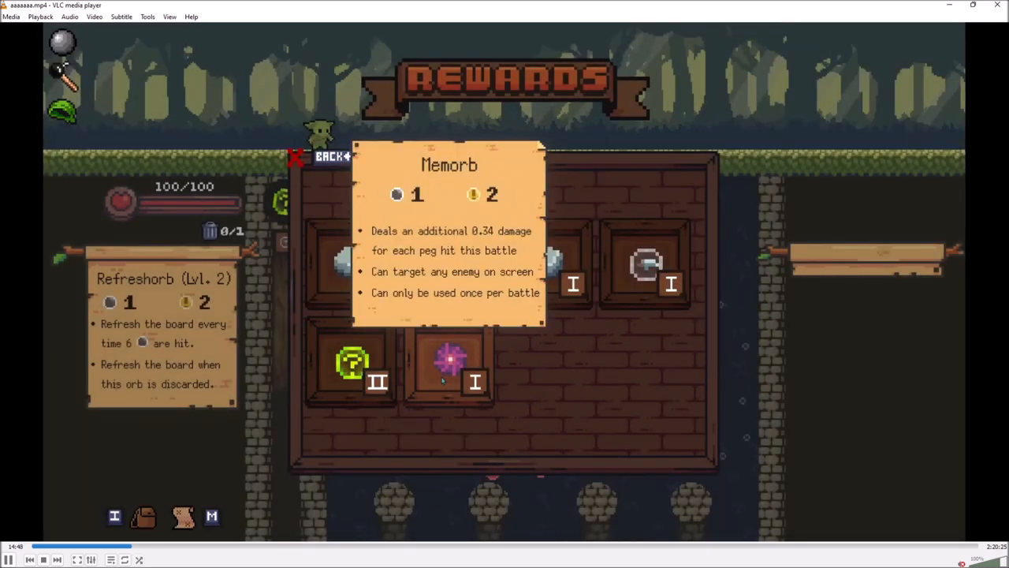
{"action": "left_click", "coordinate": [450, 363]}
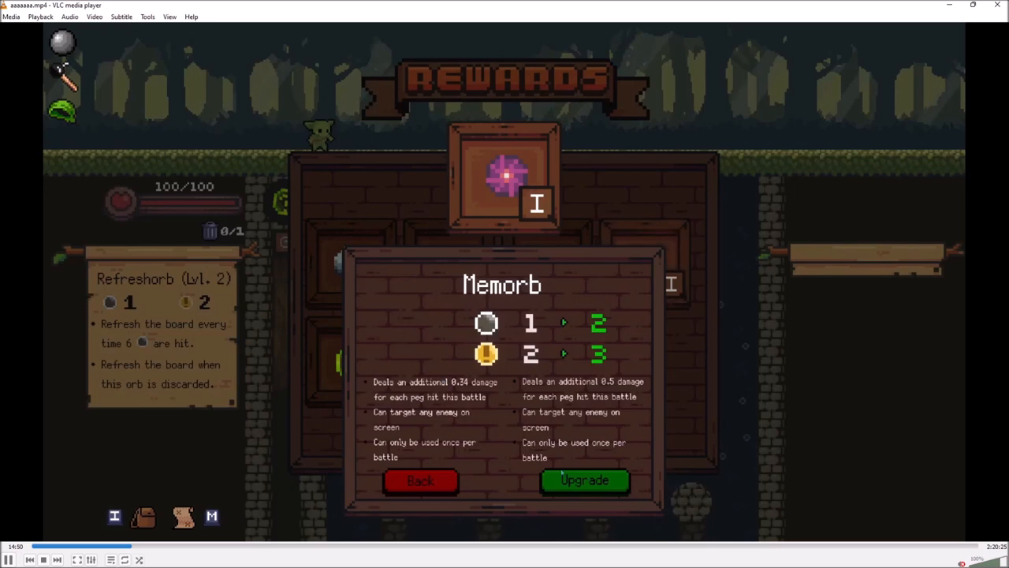
{"action": "mouse_move", "coordinate": [786, 260]}
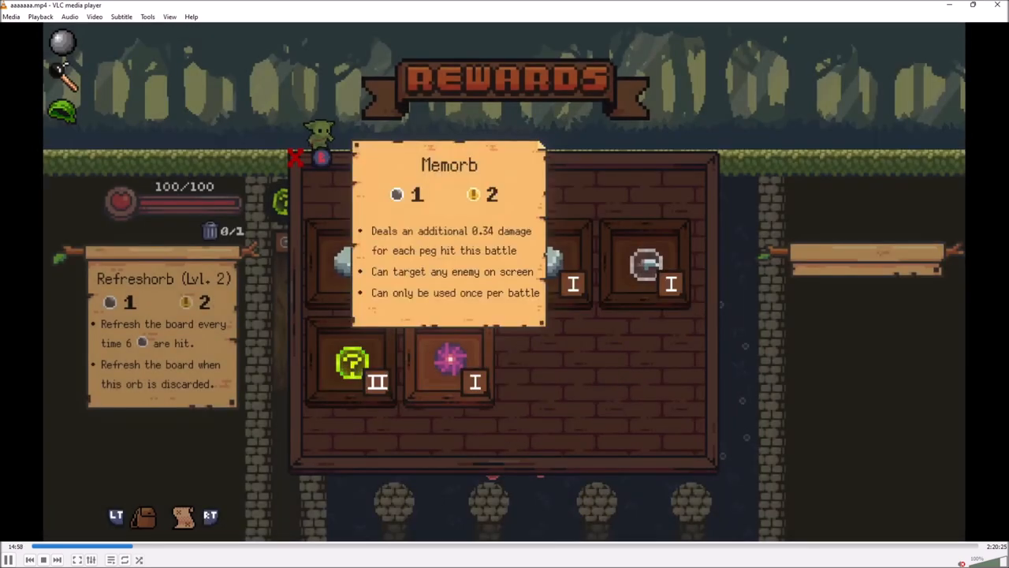
{"action": "left_click", "coordinate": [449, 363]}
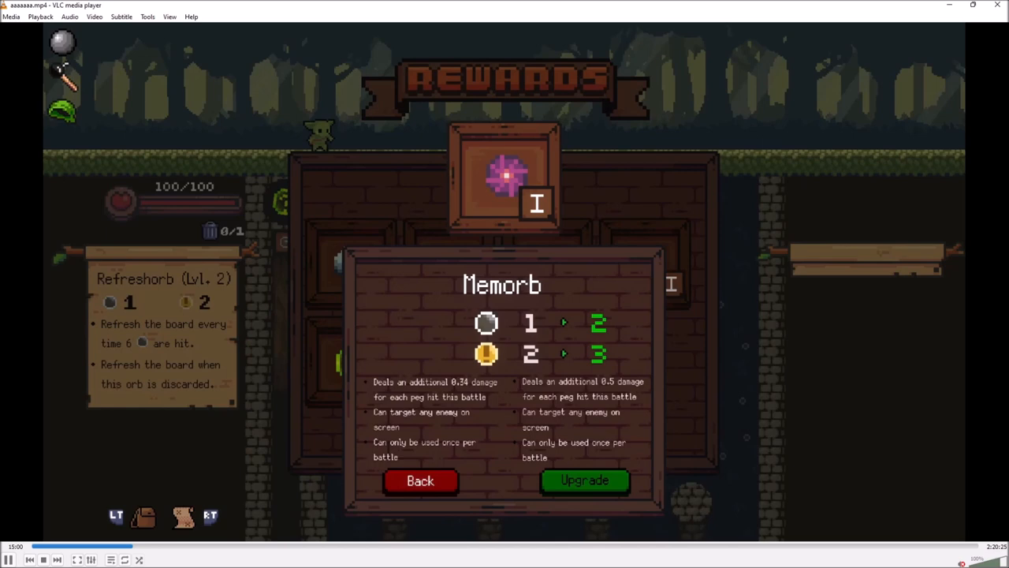
{"action": "left_click", "coordinate": [420, 480]}
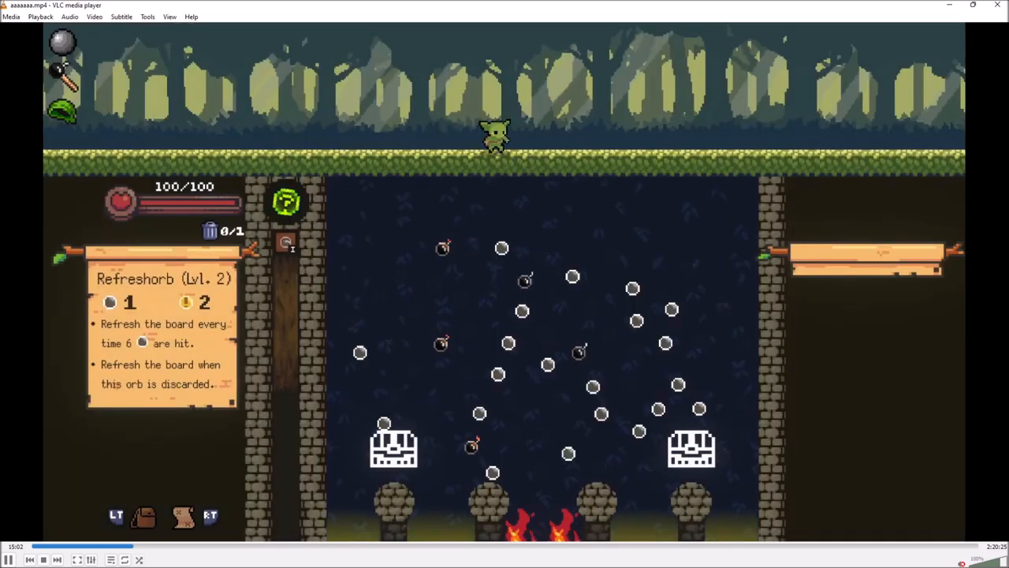